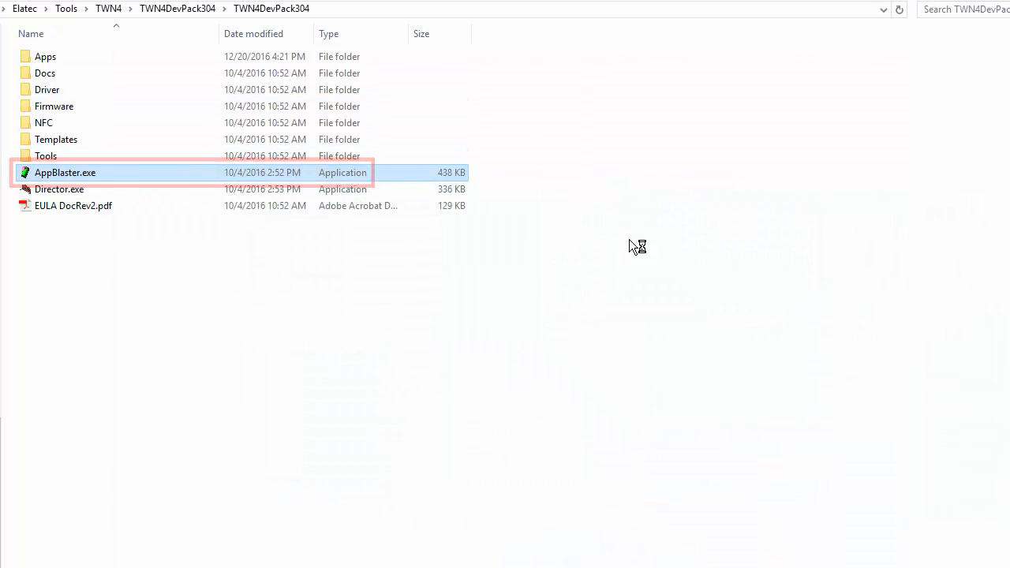
Step: Launch AppBlaster.exe from the TWN4DevPack304 folder and start a Configurable Project
double_click(65, 172)
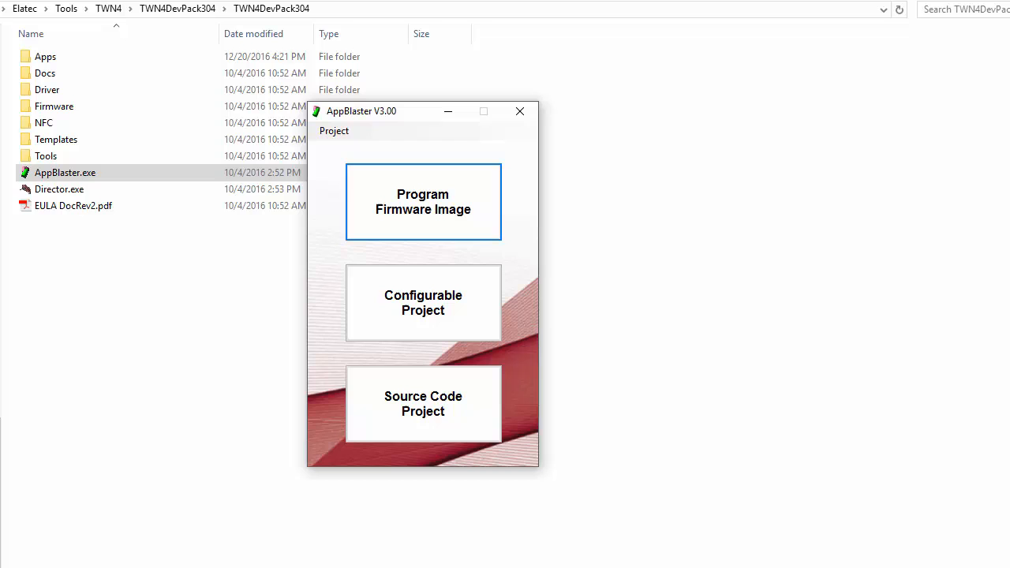
mouse_move(442, 334)
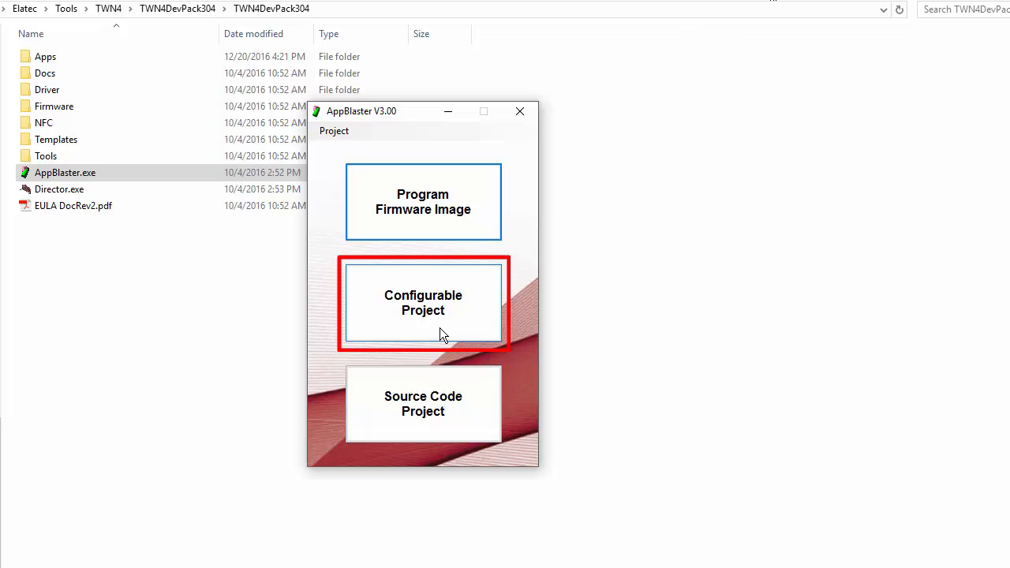
left_click(423, 303)
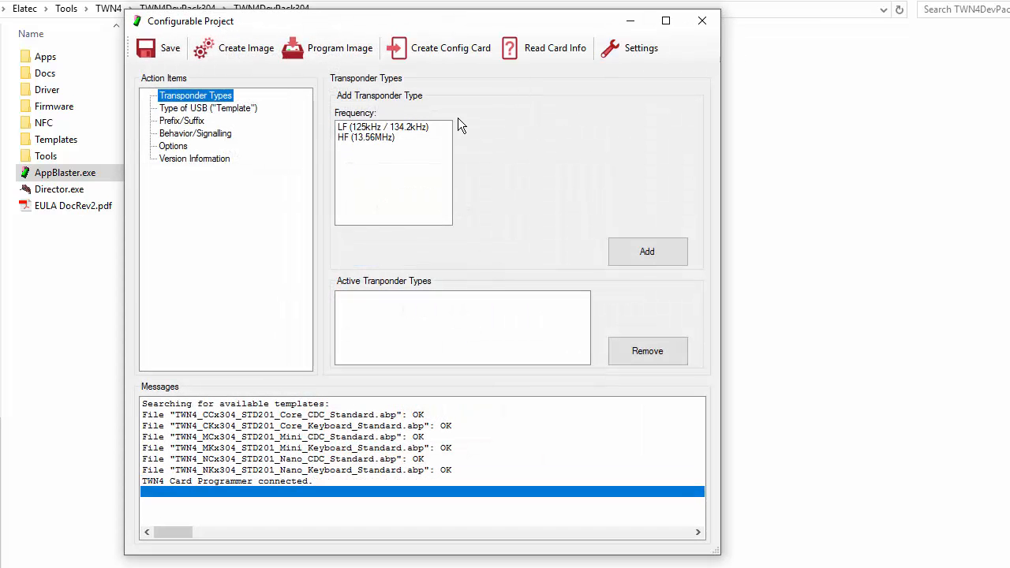
Step: Add HID Prox and NexWatch, Honeywell as active LF (125kHz / 134.2kHz) transponder types
left_click(382, 126)
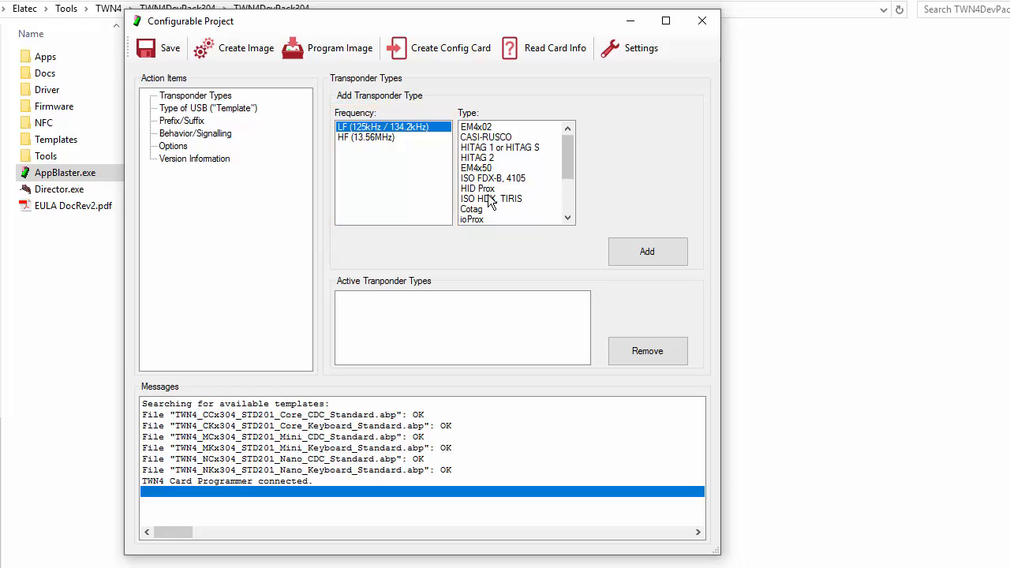
left_click(648, 251)
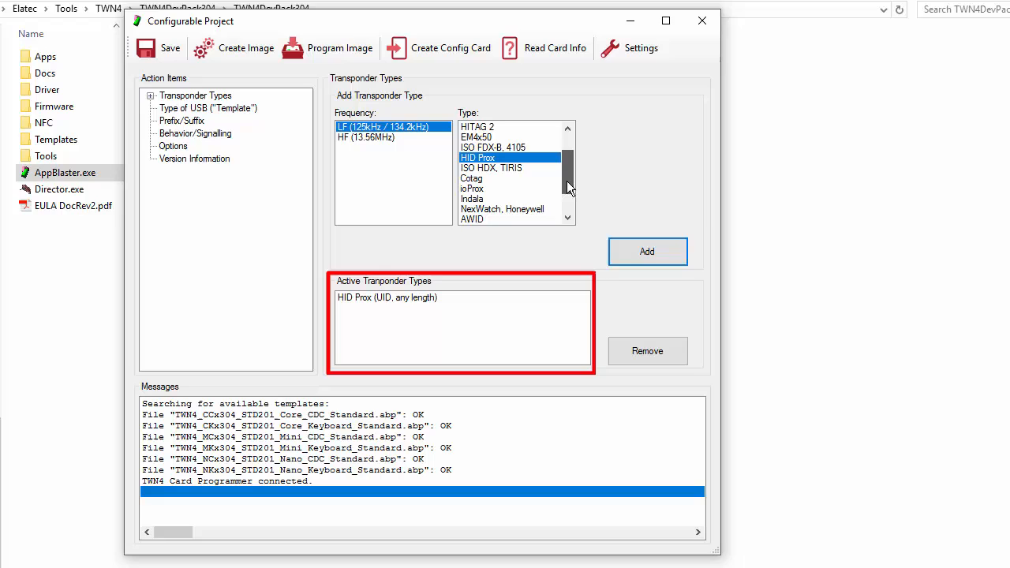
left_click(648, 251)
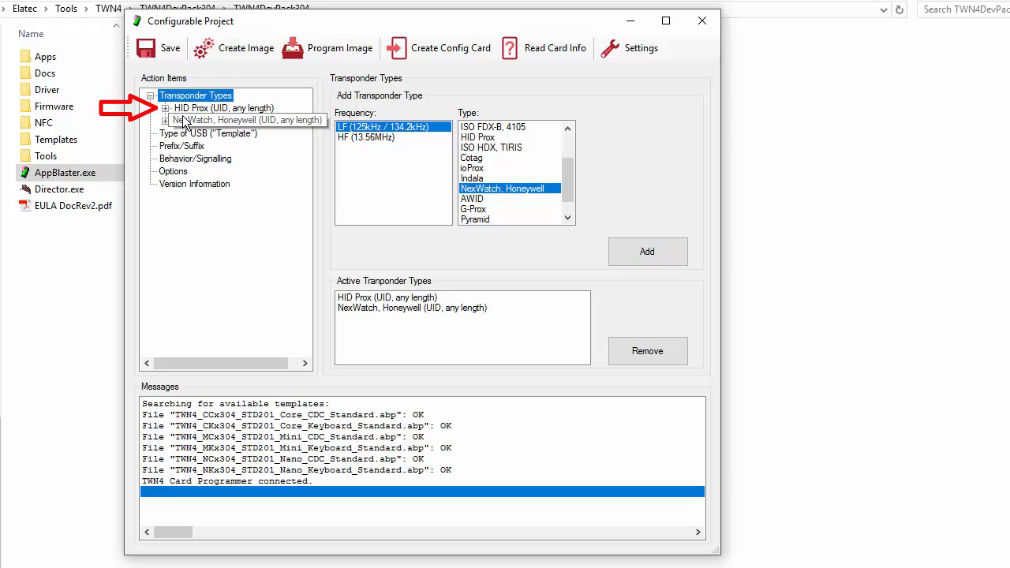
Step: Set HID Prox to 26 bits, outputting 16 bits from bit 9 as a 5-digit decimal number
left_click(224, 107)
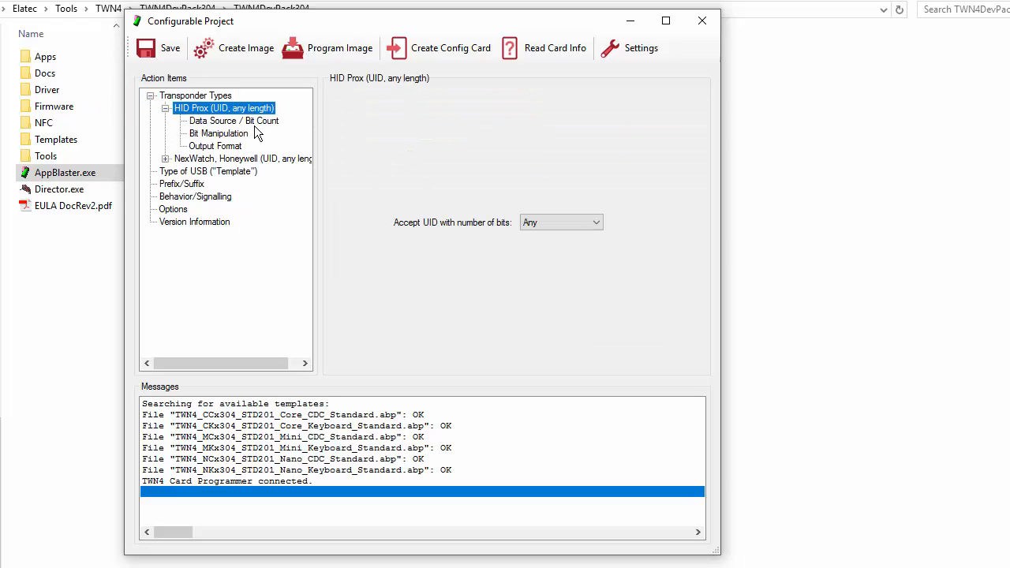
left_click(596, 221)
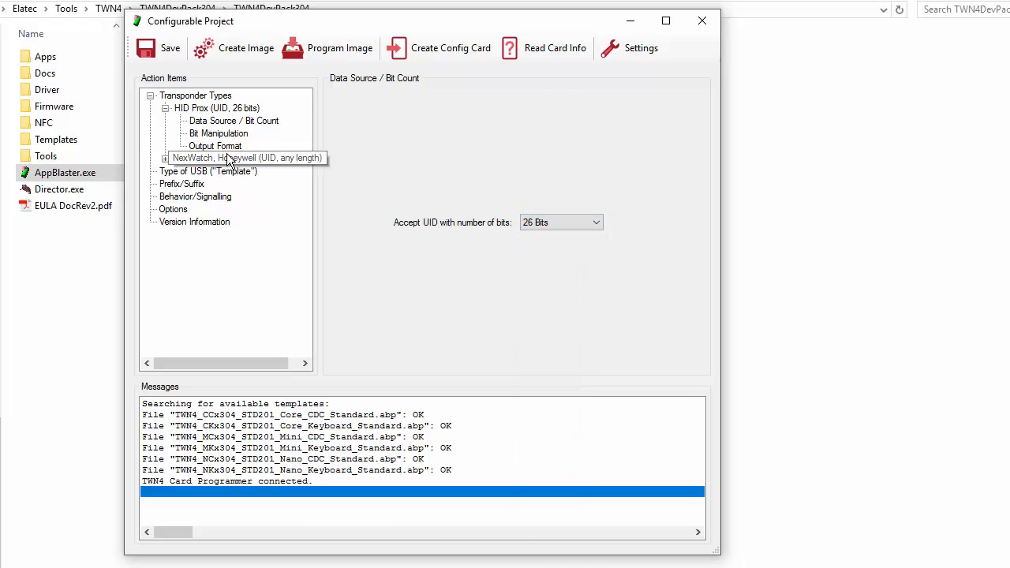
left_click(215, 145)
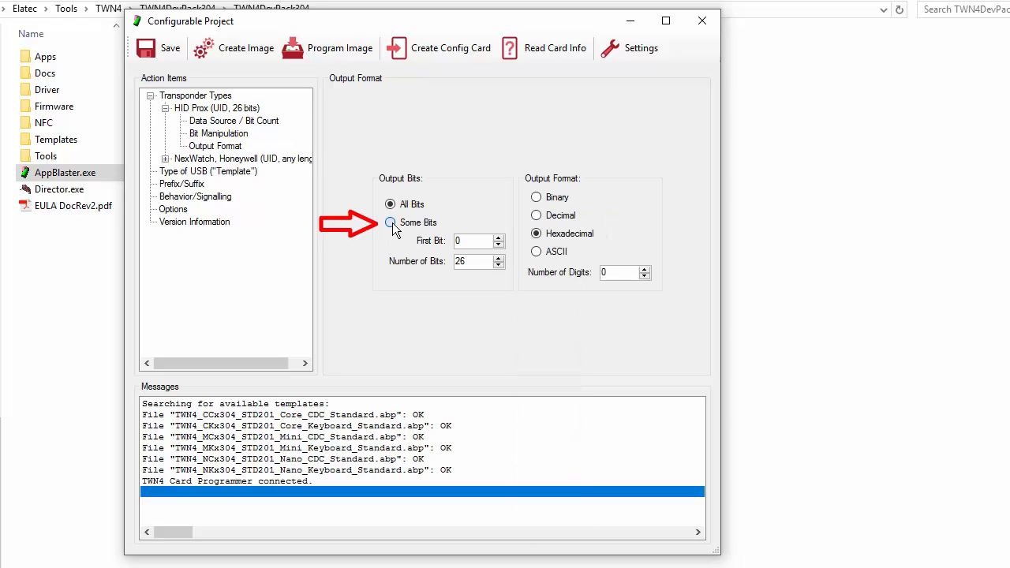
left_click(390, 221)
type("9")
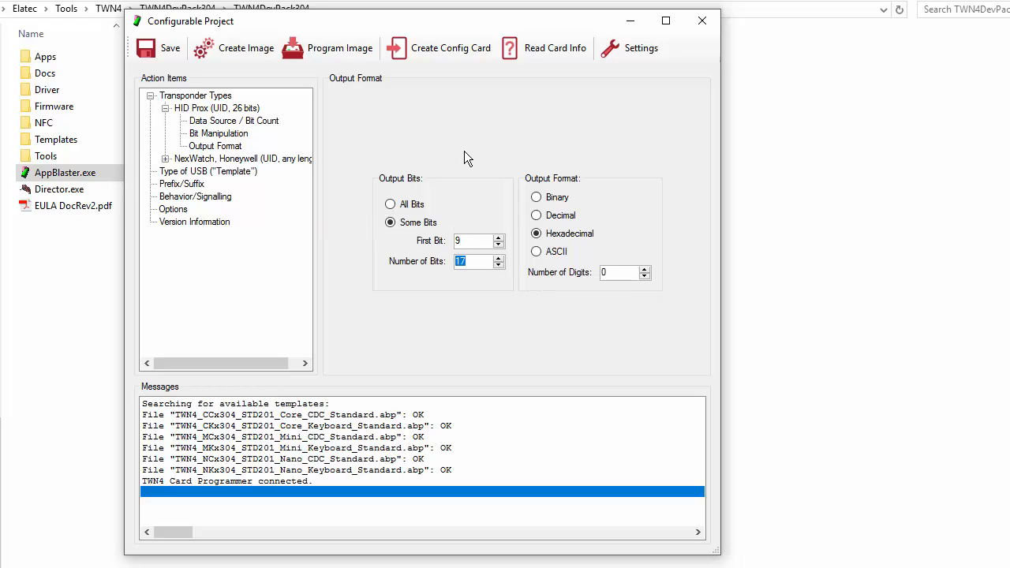
left_click(537, 215)
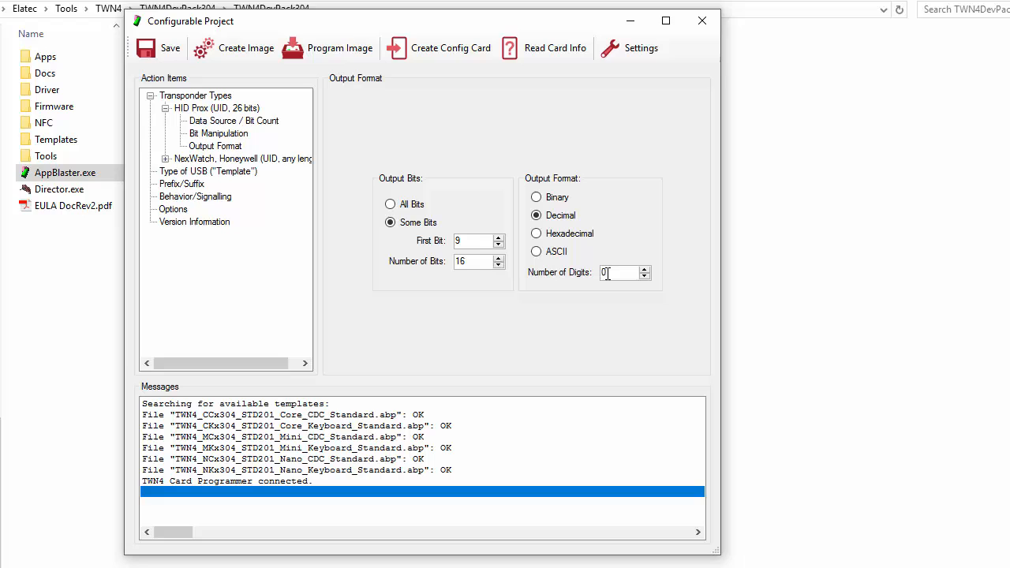
type("5")
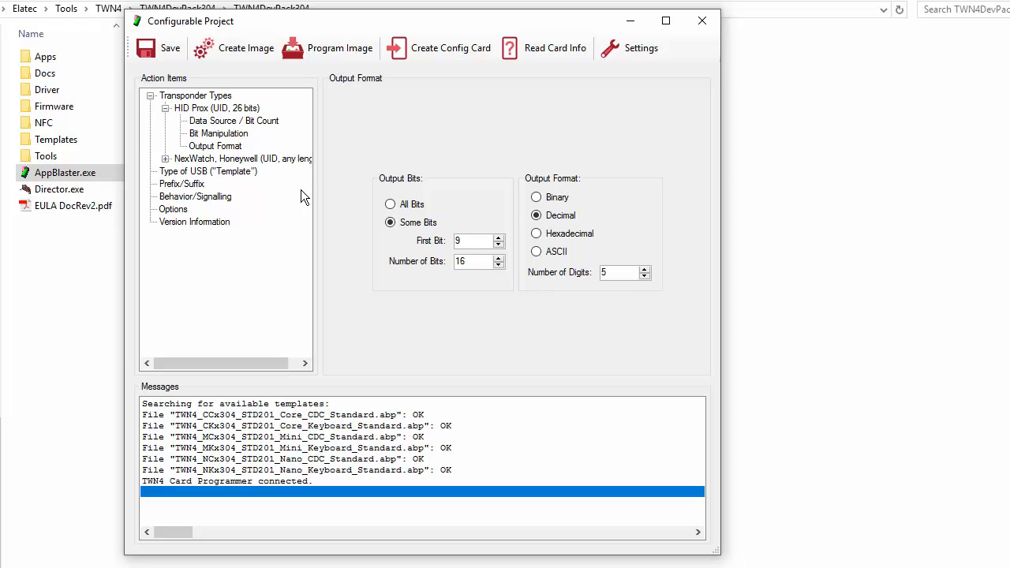
left_click(234, 171)
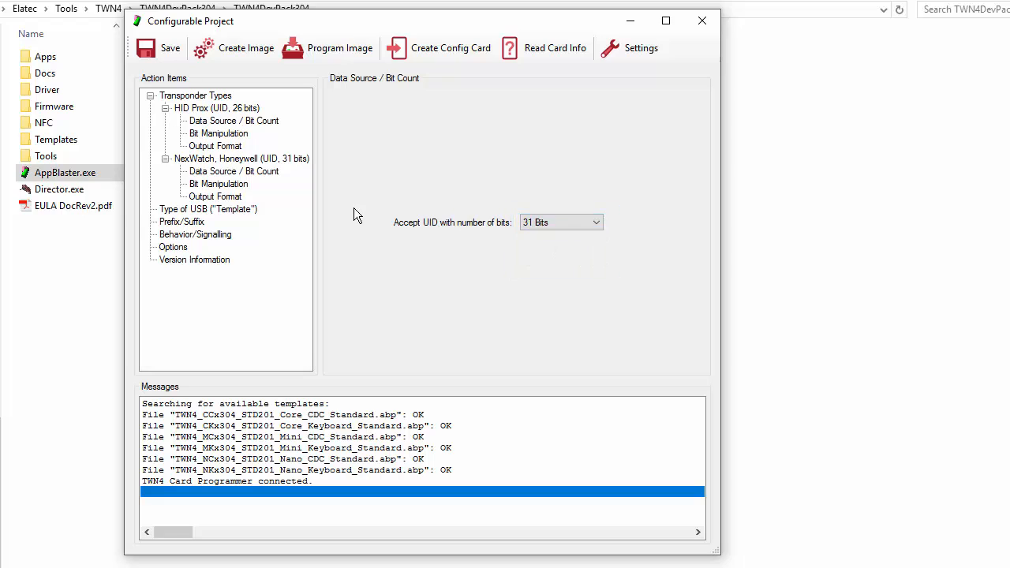
Step: Set NexWatch, Honeywell to output some of its bits as a decimal number
left_click(215, 196)
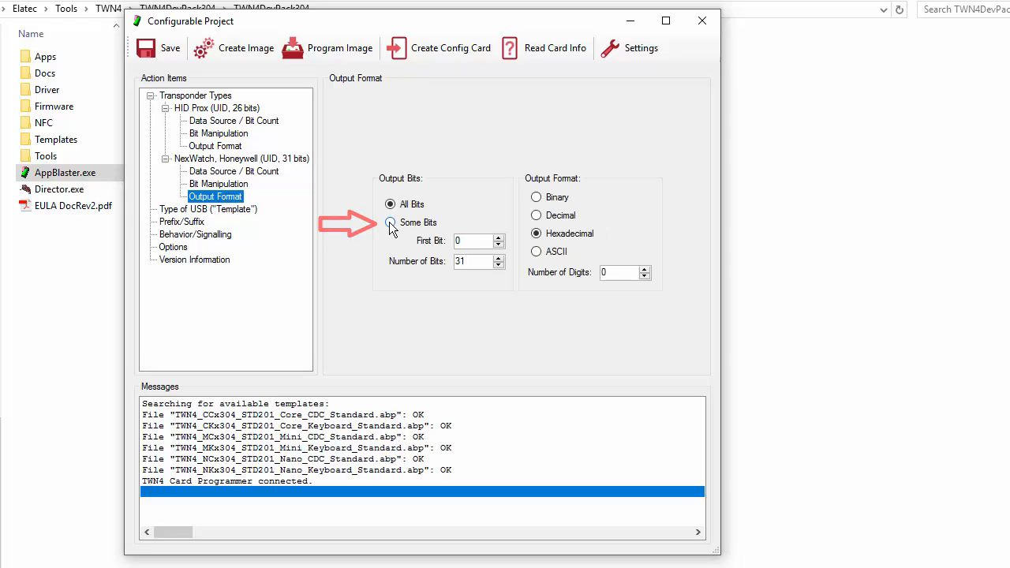
left_click(390, 221)
type("27")
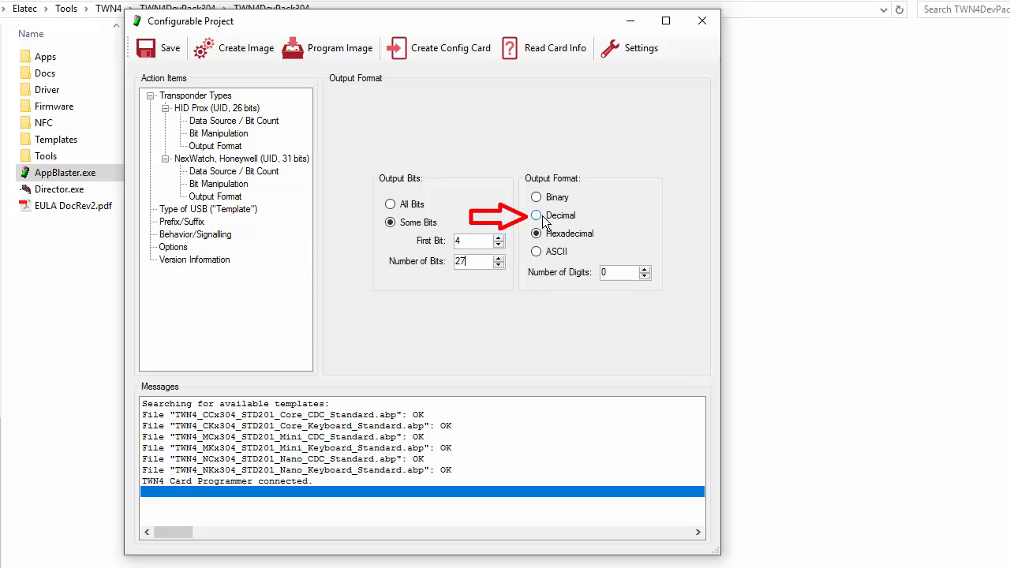
left_click(536, 215)
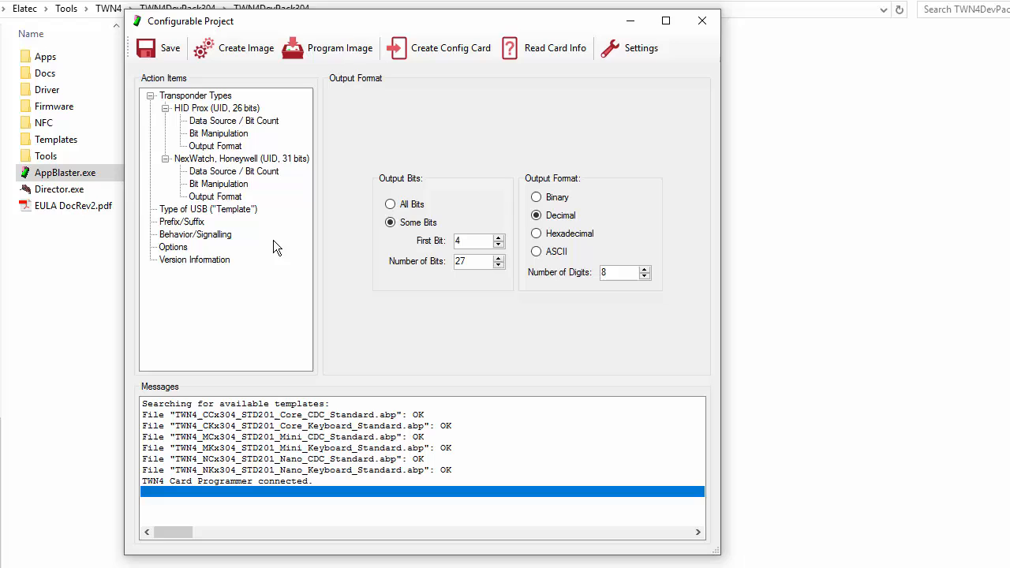
Step: Select the 'Firmware Core Module Keyboard V3.04, App Standard V2.01' USB template
left_click(209, 208)
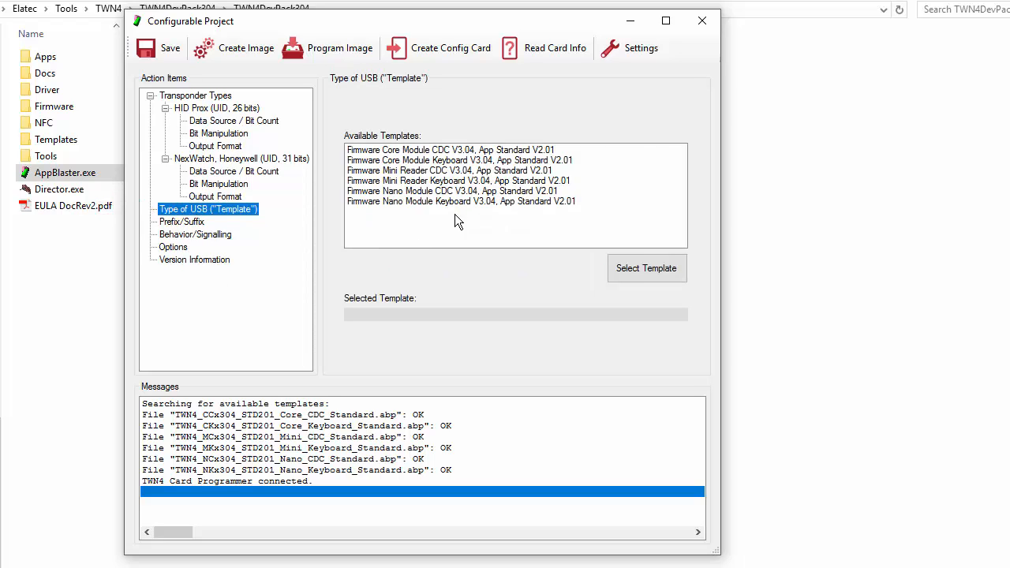
left_click(460, 161)
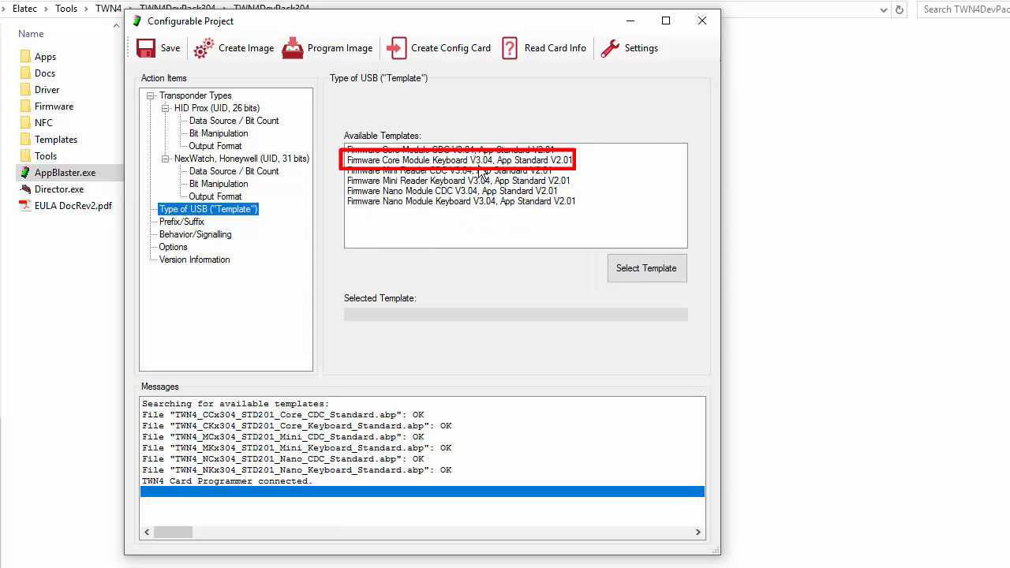
left_click(648, 269)
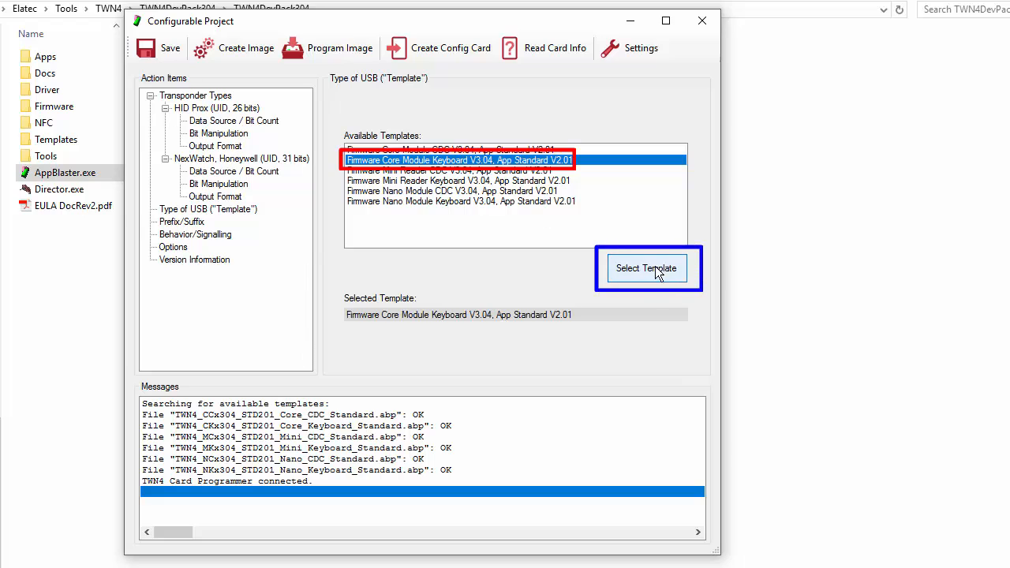
left_click(182, 221)
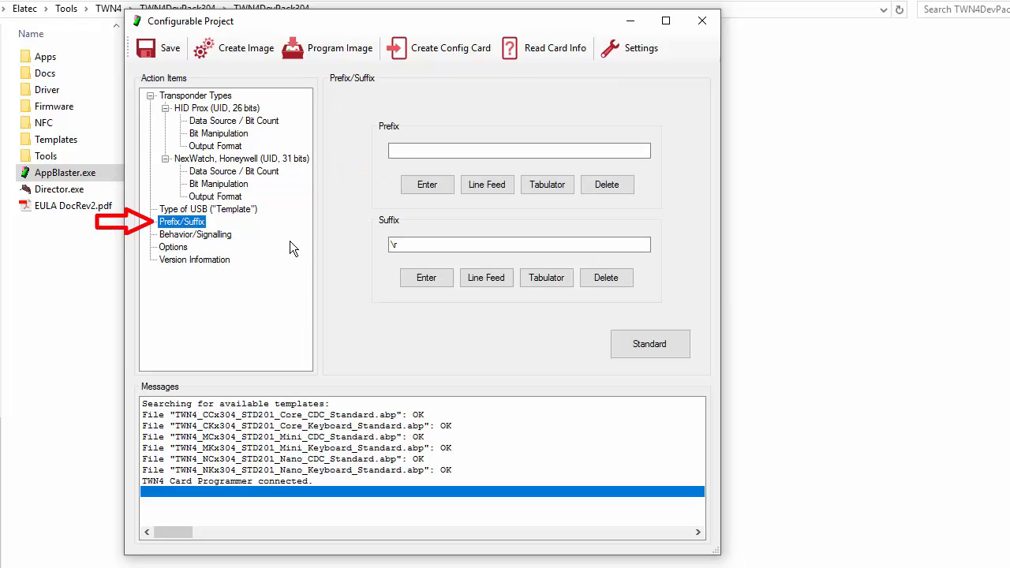
mouse_move(197, 235)
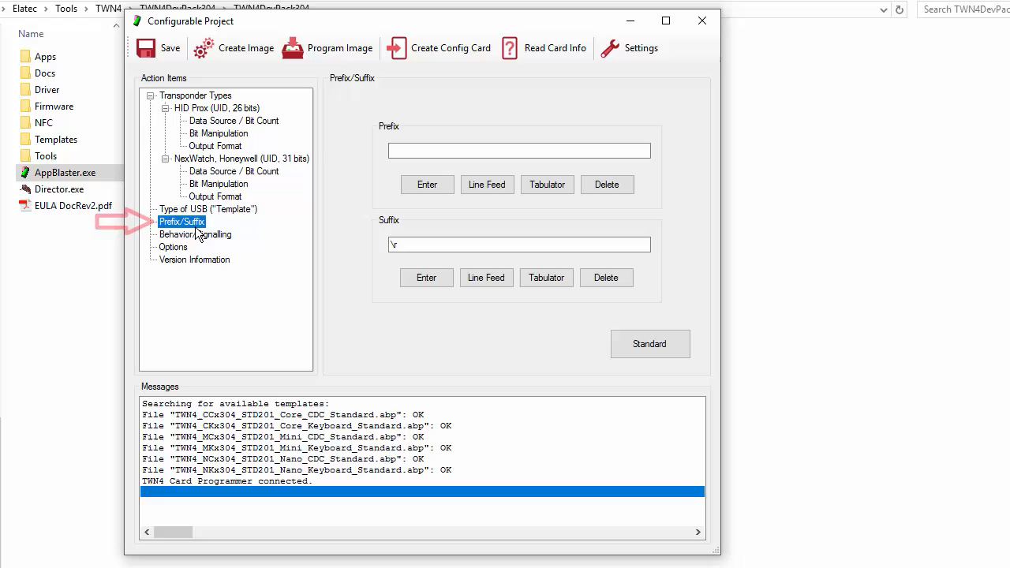
Step: Under Behavior/Signalling, enable Accept Configuration Cards on the reader
left_click(196, 233)
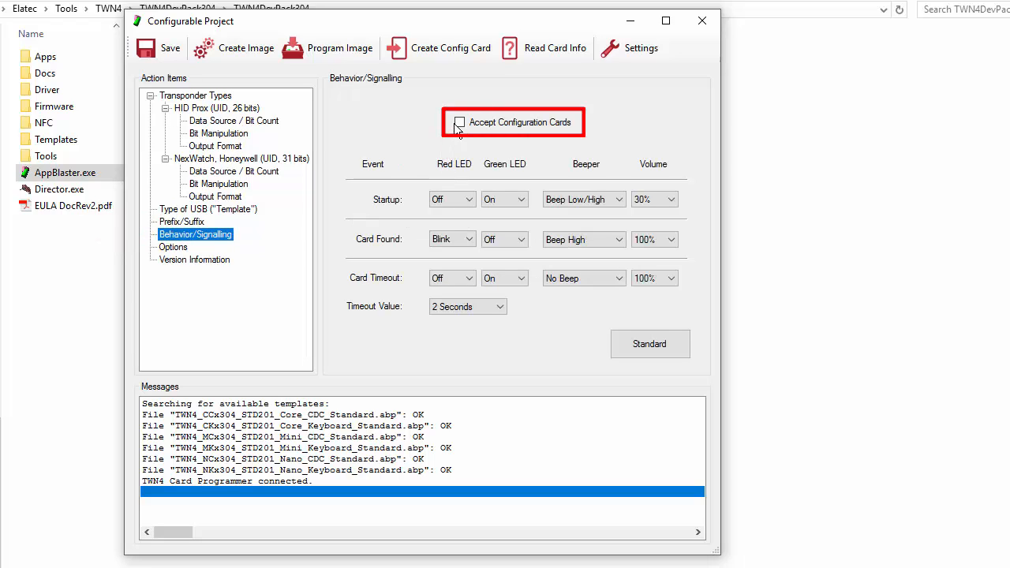
left_click(460, 121)
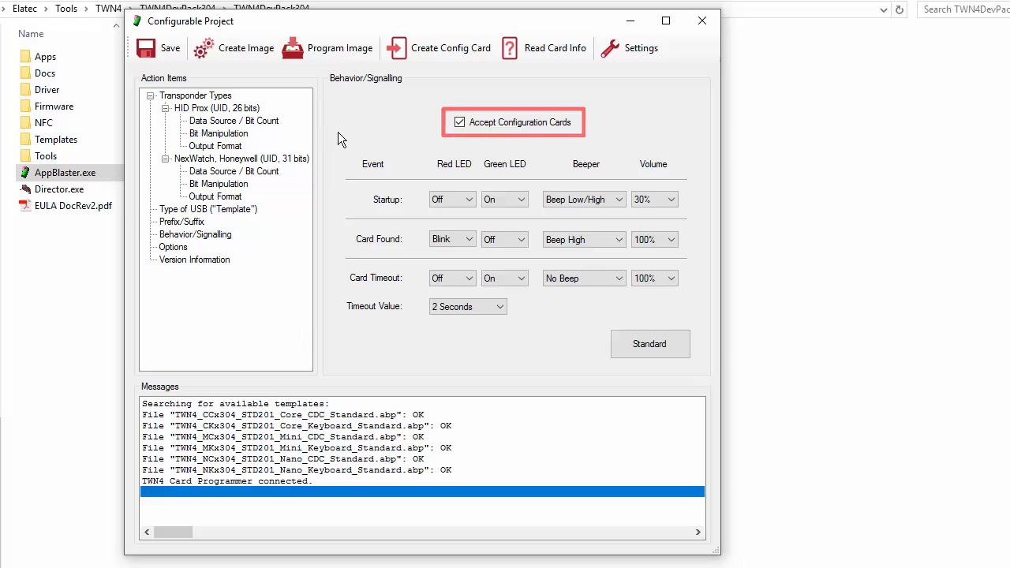
left_click(174, 246)
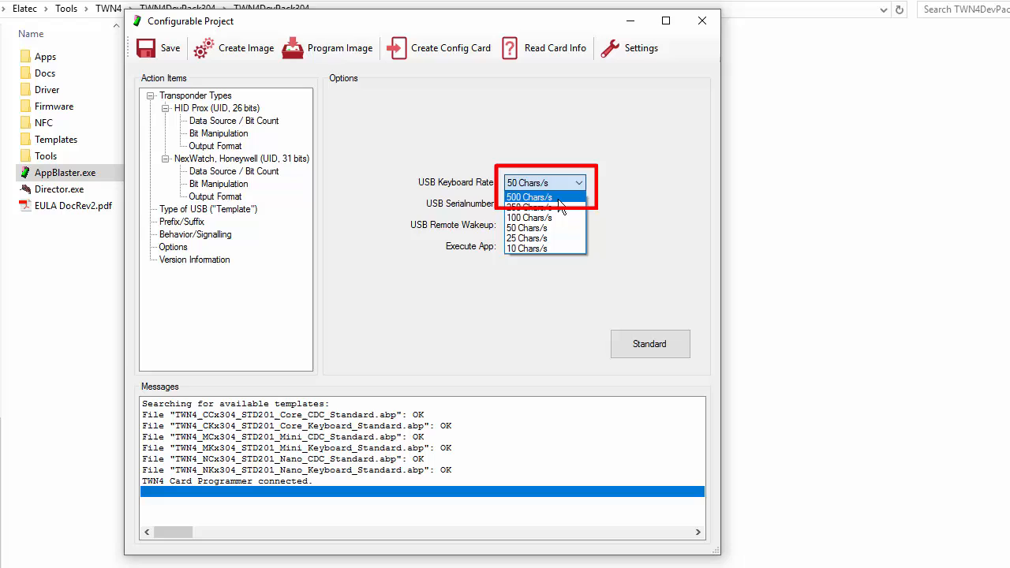
Step: Choose 500 Chars/s as the USB Keyboard Rate in Options
left_click(529, 196)
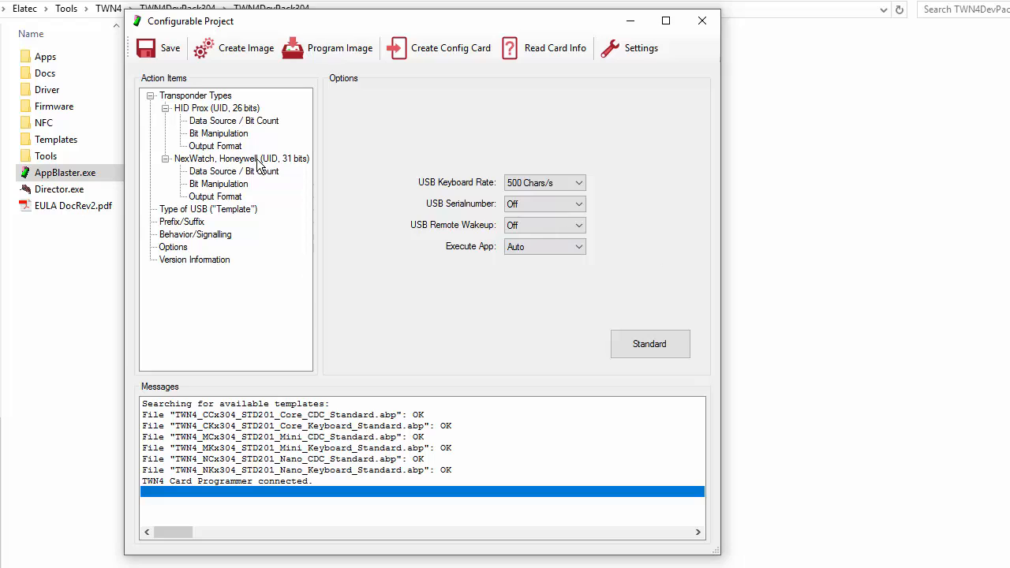
mouse_move(246, 48)
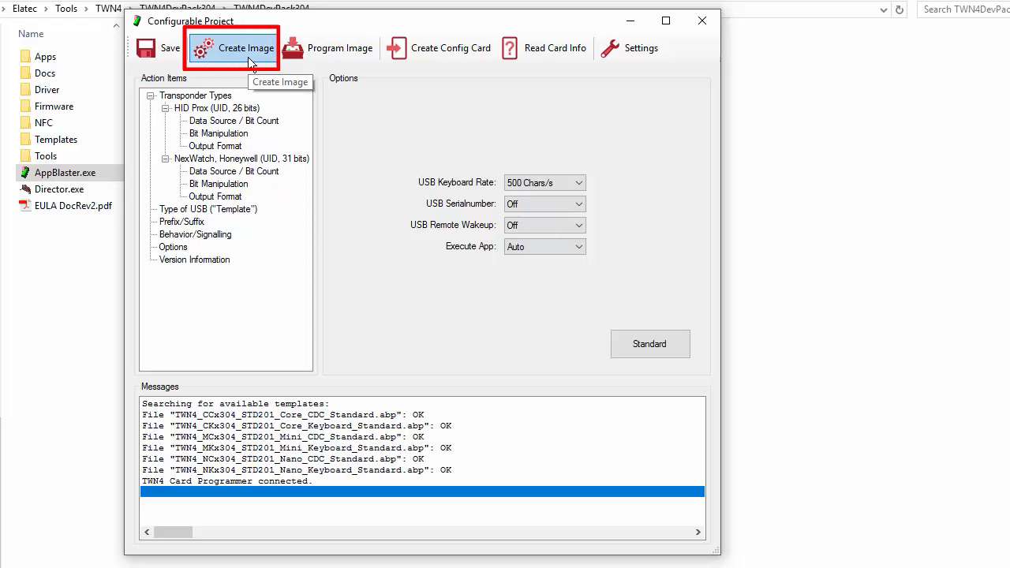
mouse_move(417, 274)
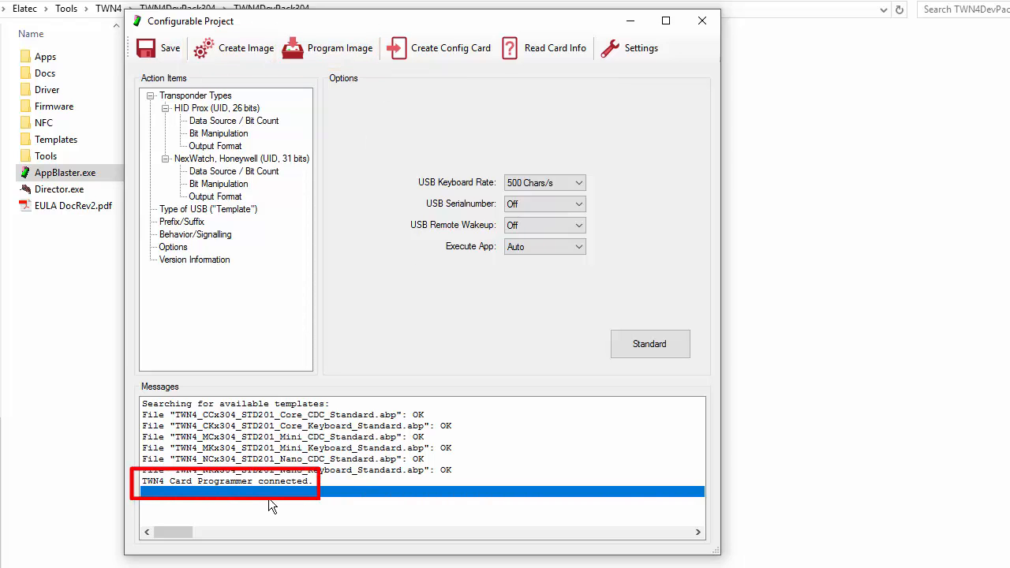
mouse_move(439, 75)
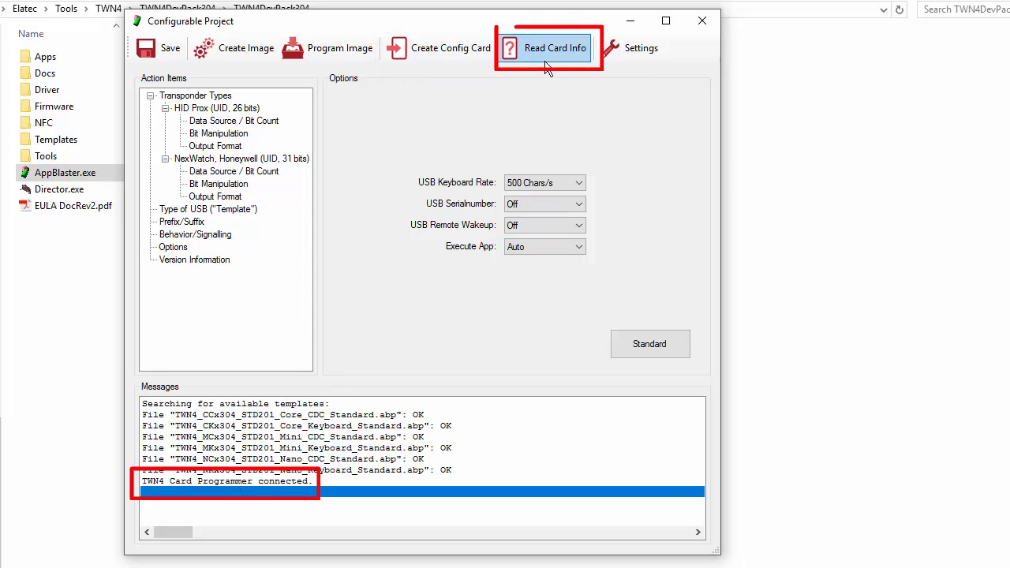
mouse_move(439, 48)
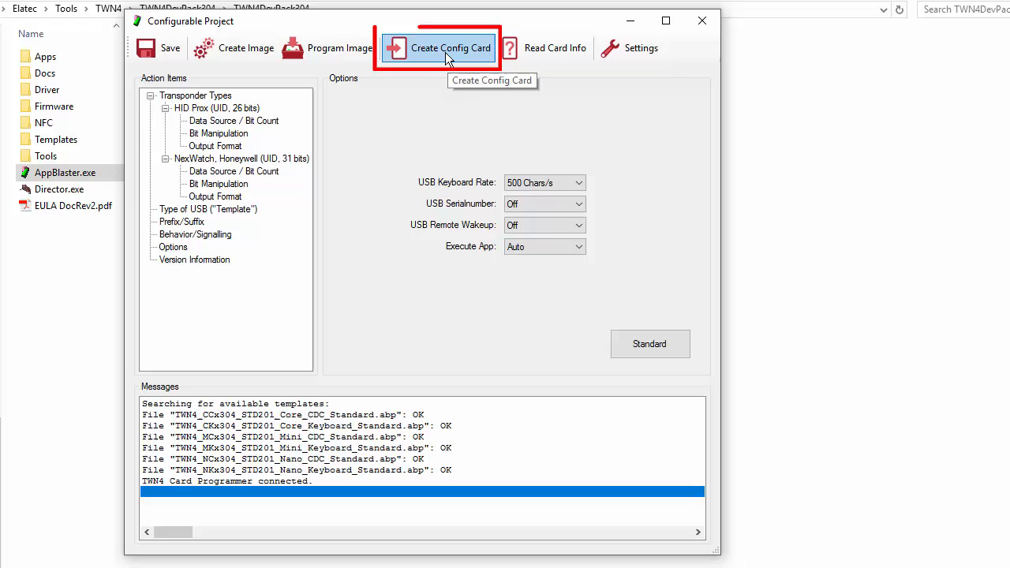
Step: Build the TWN4_CKx304_TEST100_Test_Project image with Create Config Card
left_click(452, 47)
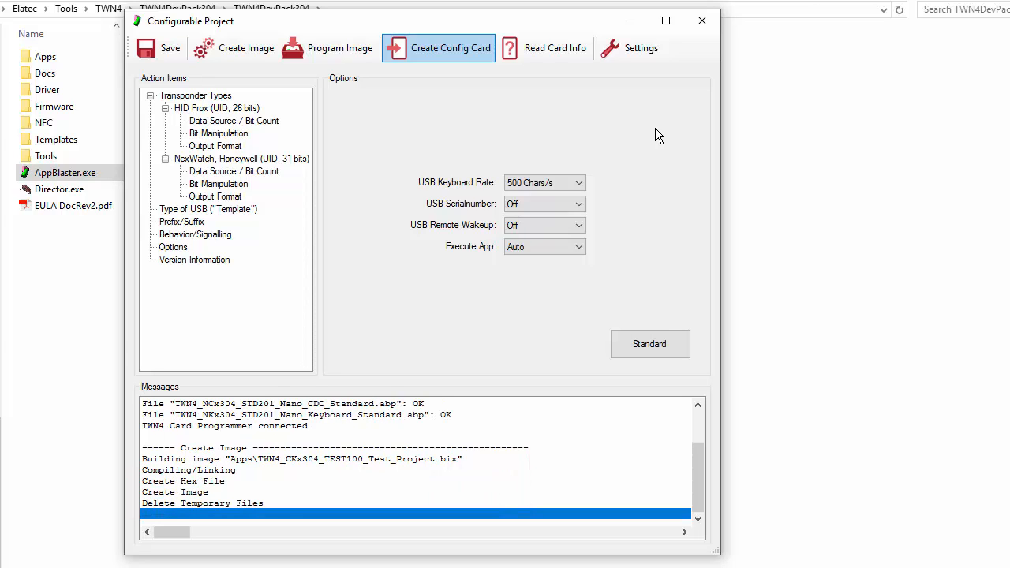
left_click(439, 47)
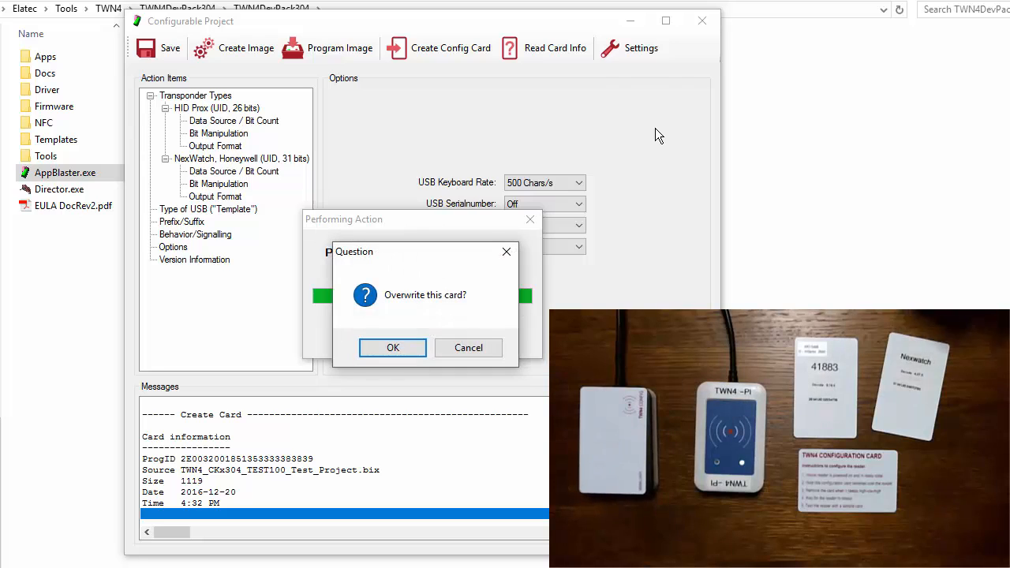
mouse_move(497, 369)
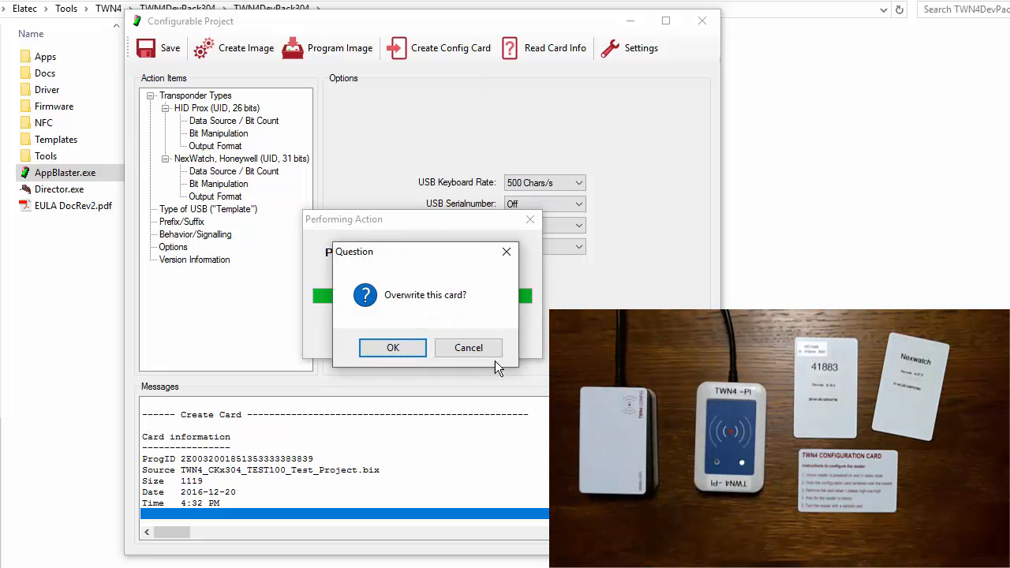
Step: Confirm overwriting the card so the project is written and reports Done
left_click(393, 349)
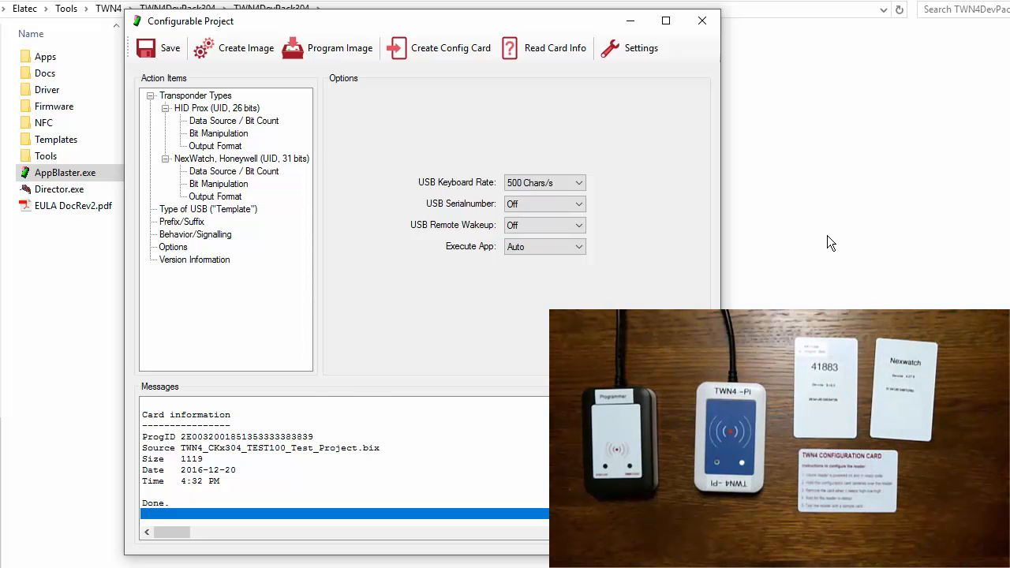
mouse_move(789, 223)
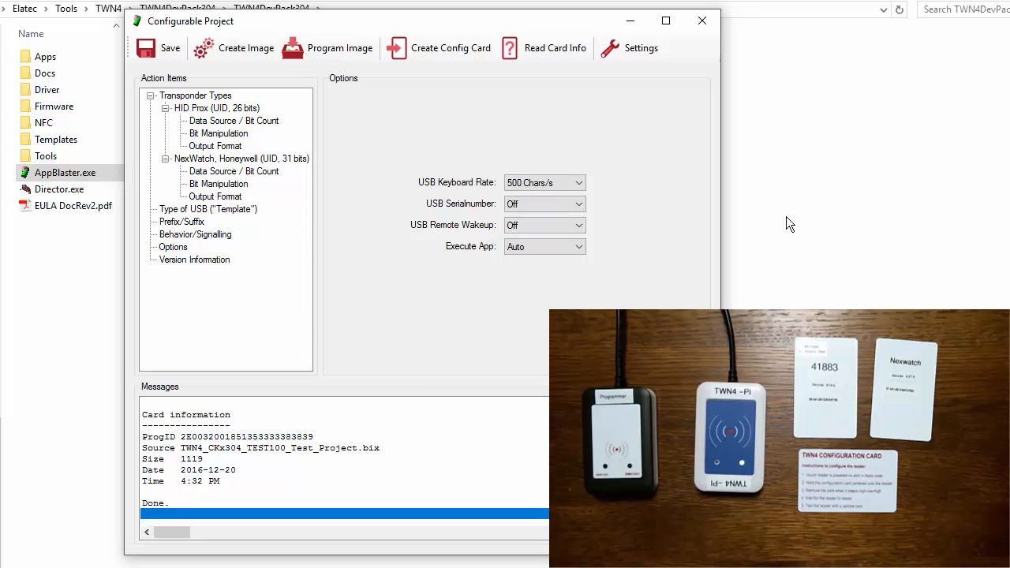